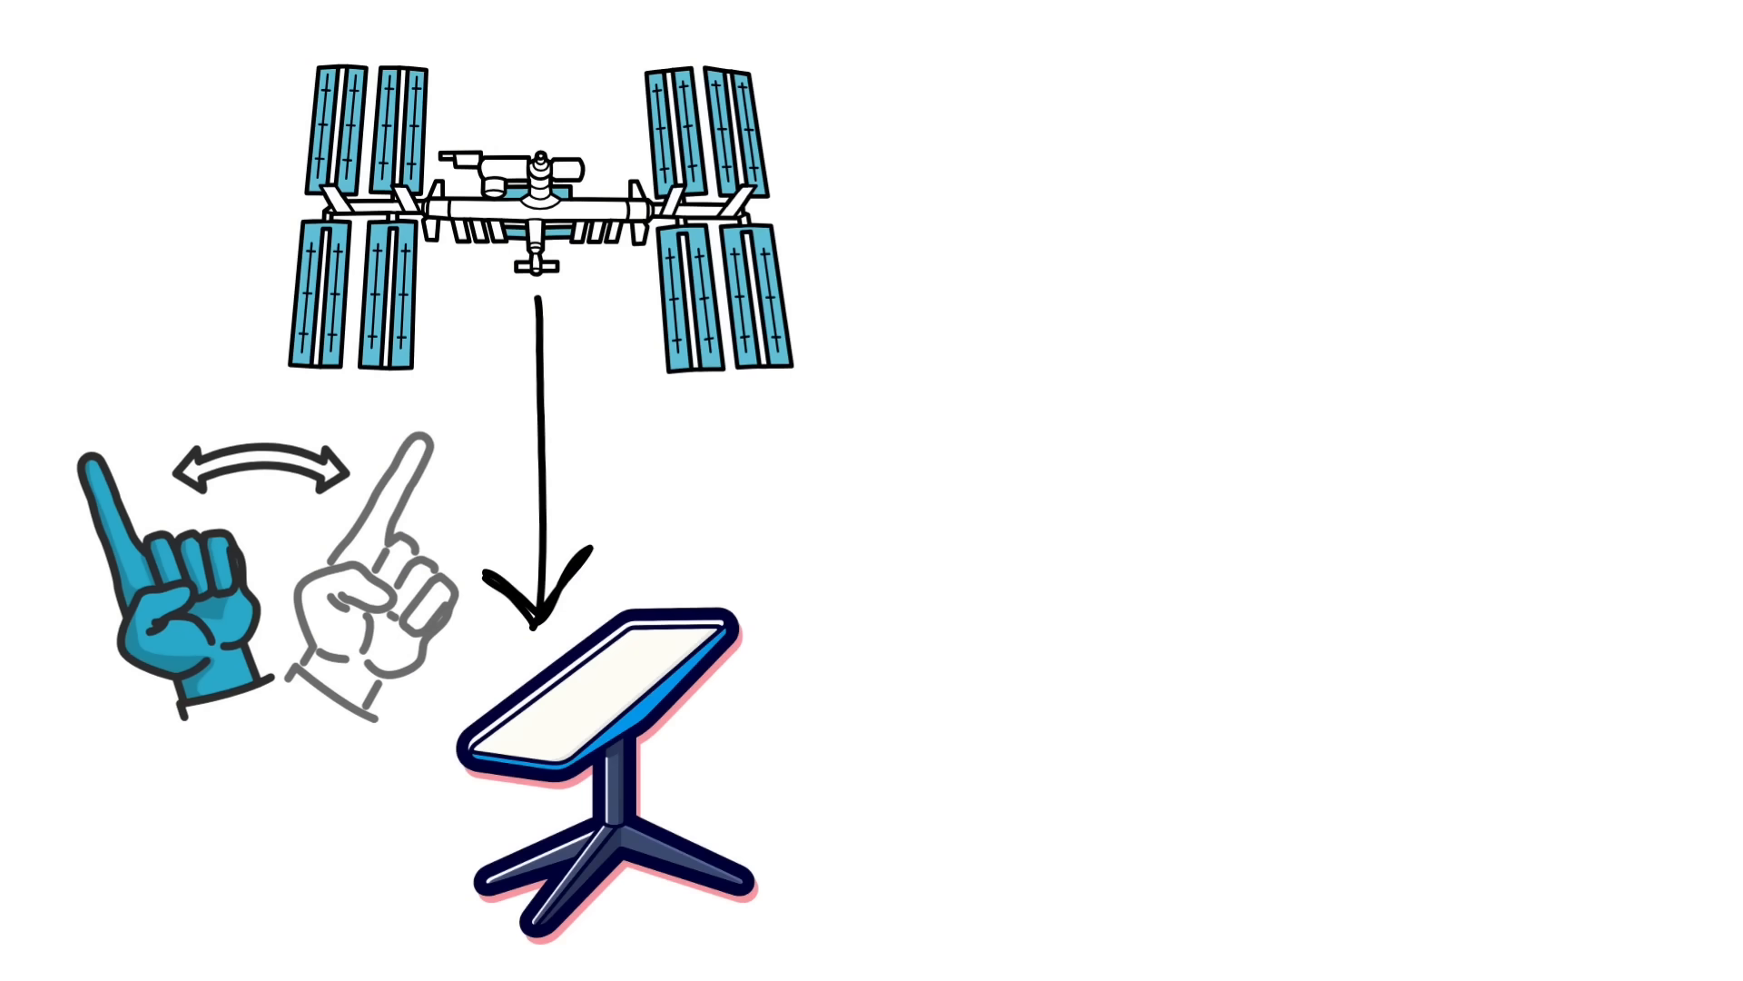
# Draw a short diagonal stroke heading down-right from beside the satellite's right solar panels
pyautogui.moveTo(818, 354); pyautogui.dragTo(932, 456)
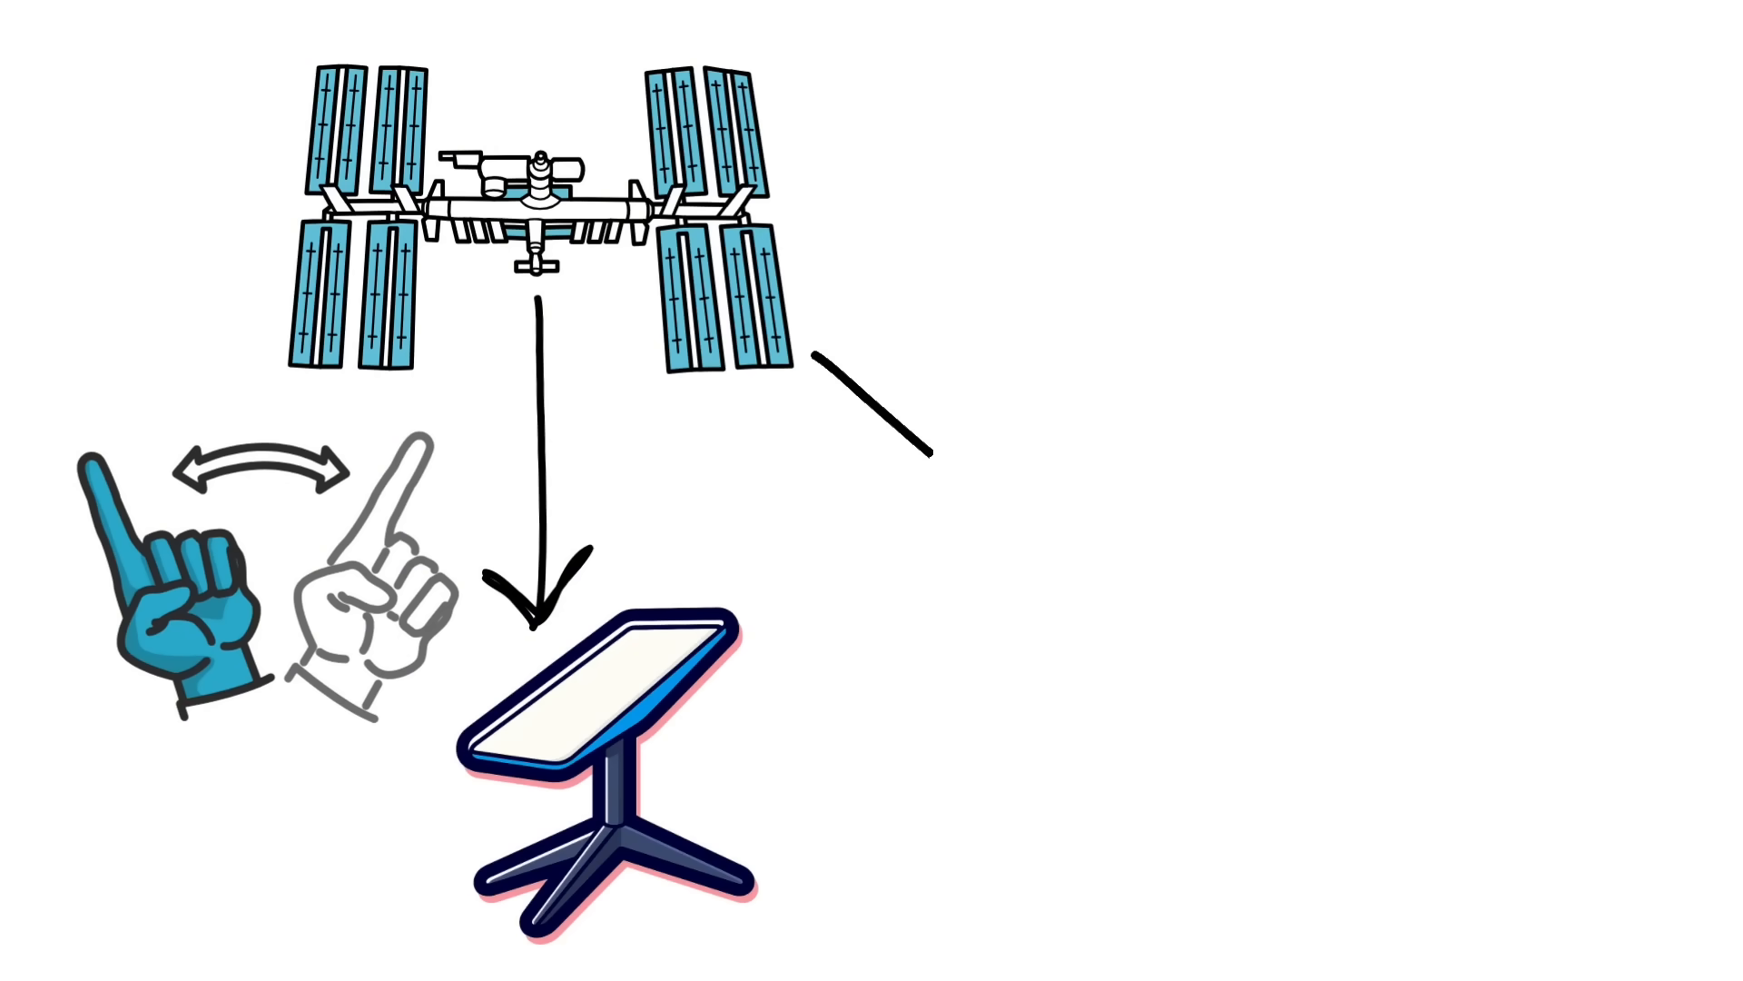